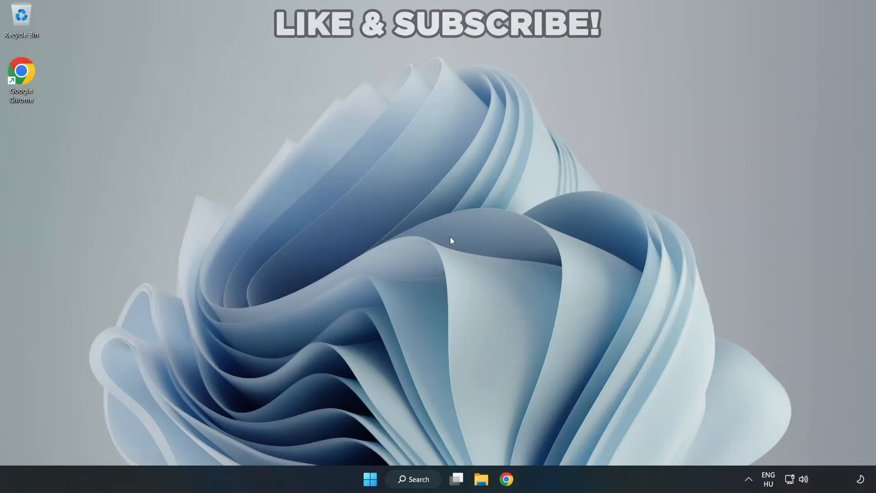
mouse_move(481, 245)
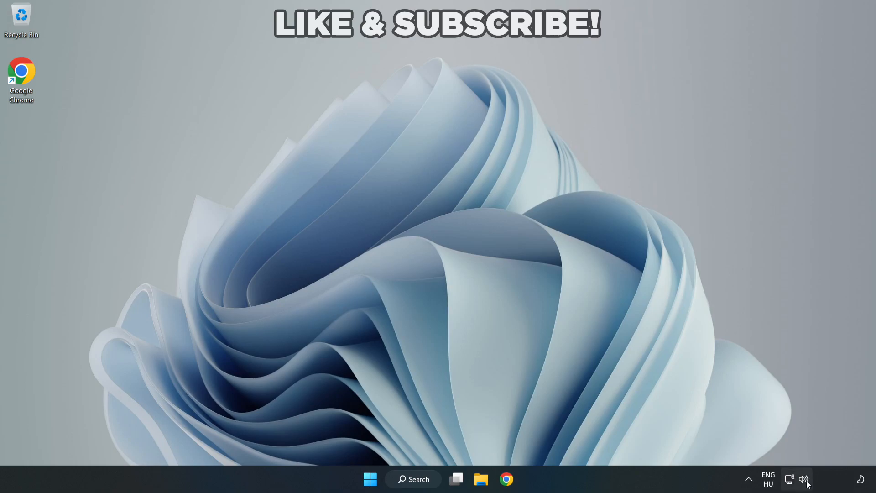
- Route sound output to Speakers (High Definition Audio Device) from Quick Settings and dismiss the panel
left_click(803, 479)
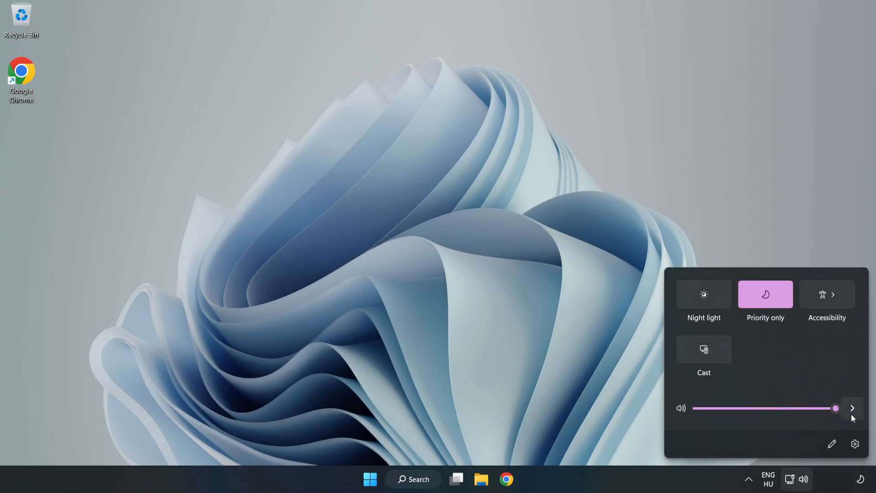
mouse_move(851, 409)
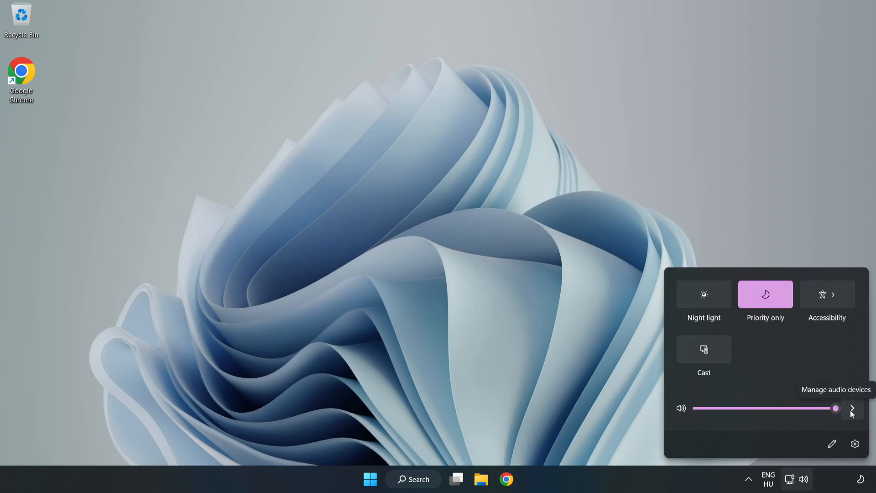
left_click(851, 408)
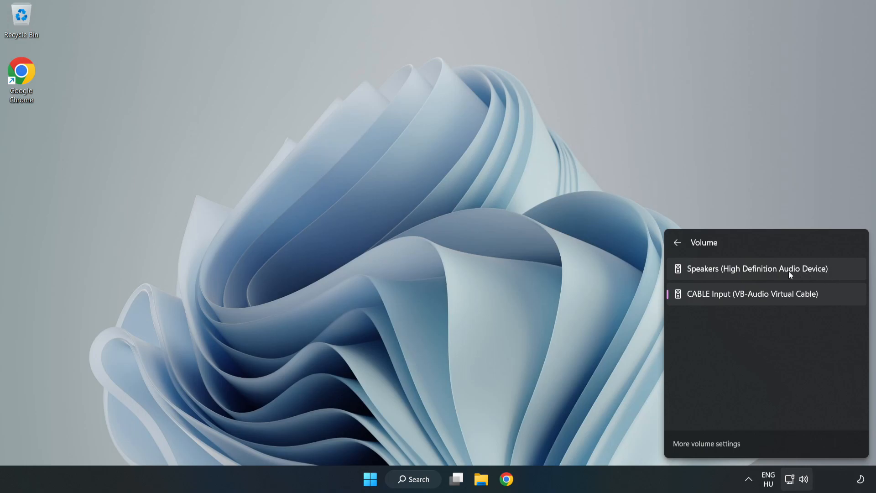
left_click(757, 268)
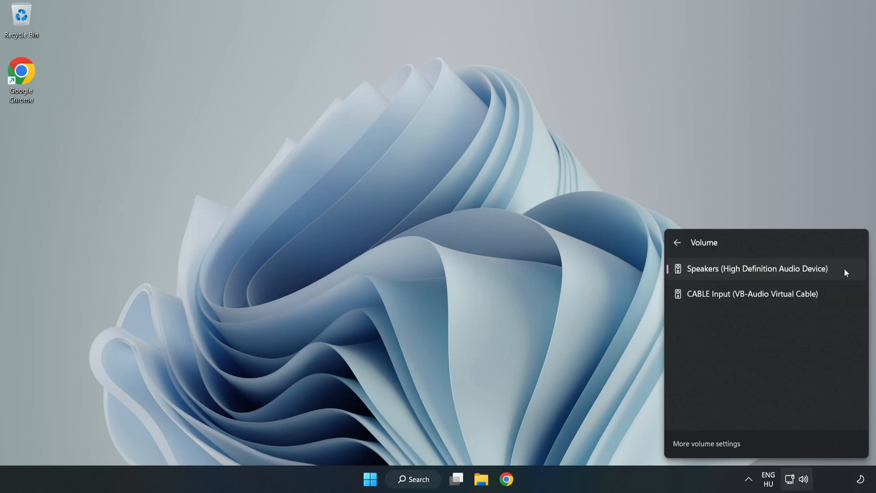
mouse_move(425, 239)
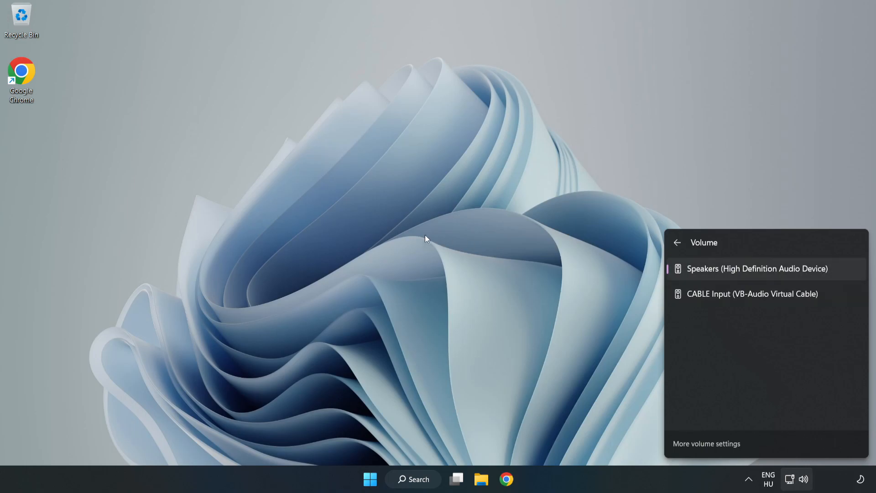
left_click(424, 239)
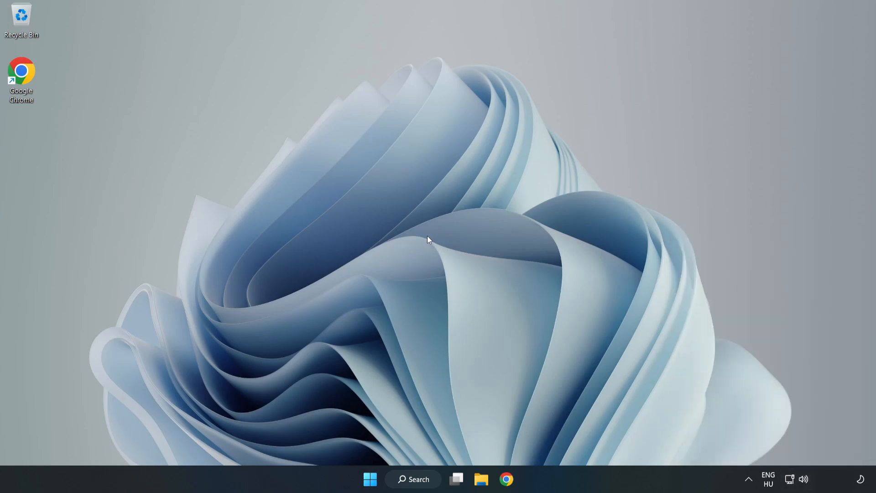
mouse_move(805, 481)
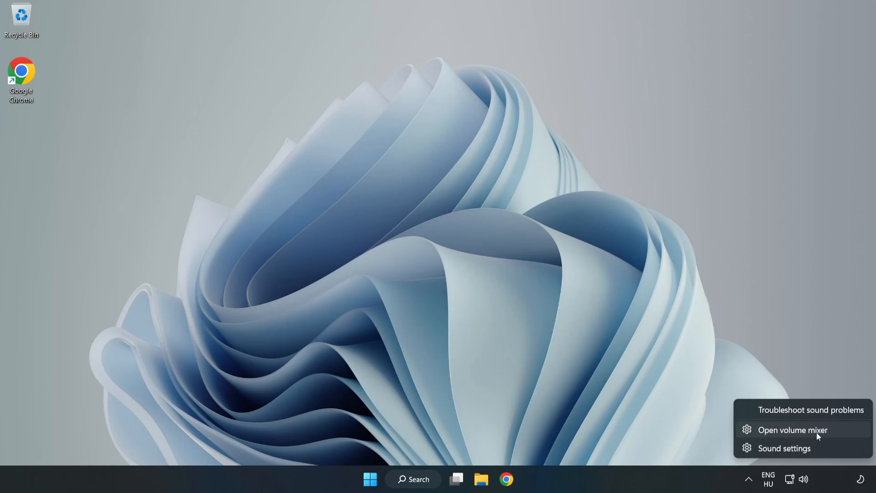
left_click(792, 430)
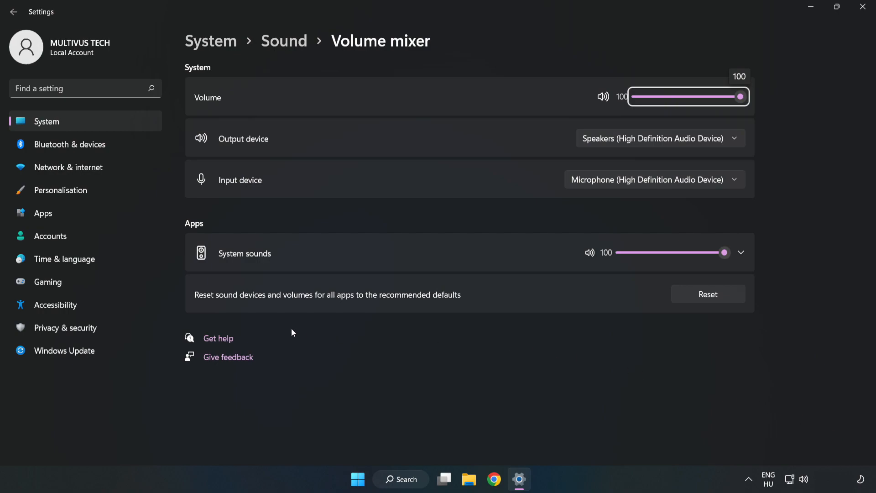
mouse_move(504, 296)
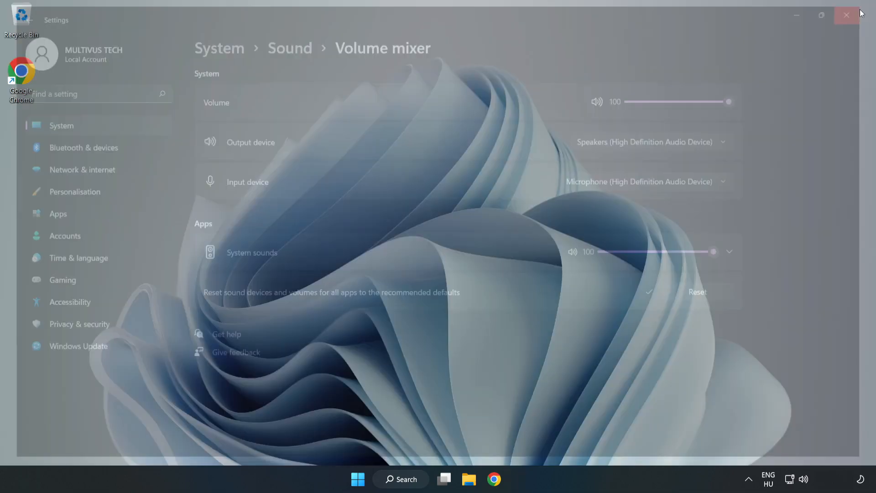
left_click(847, 15)
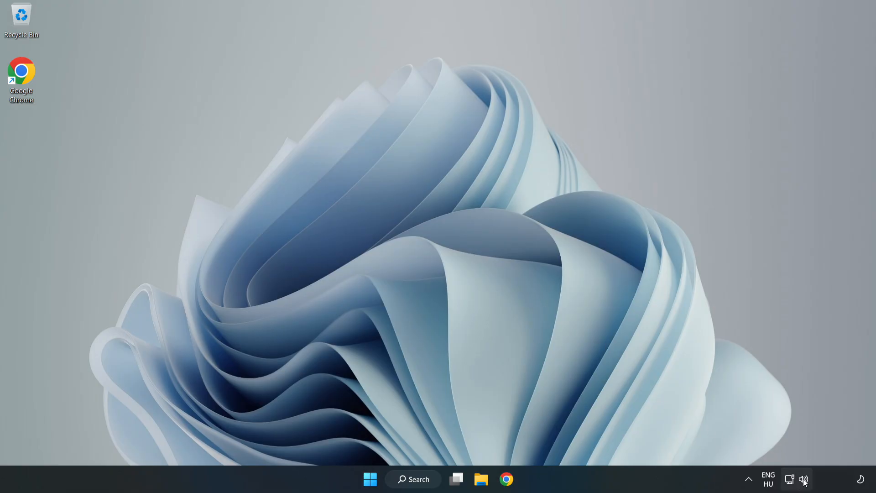
- Reach Settings' Sound page from the speaker tray icon and scroll to the Advanced section
right_click(803, 479)
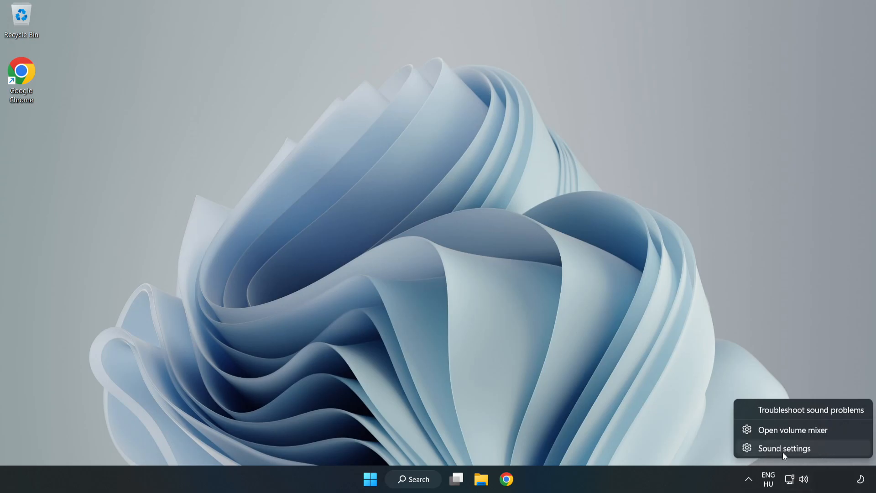
left_click(783, 448)
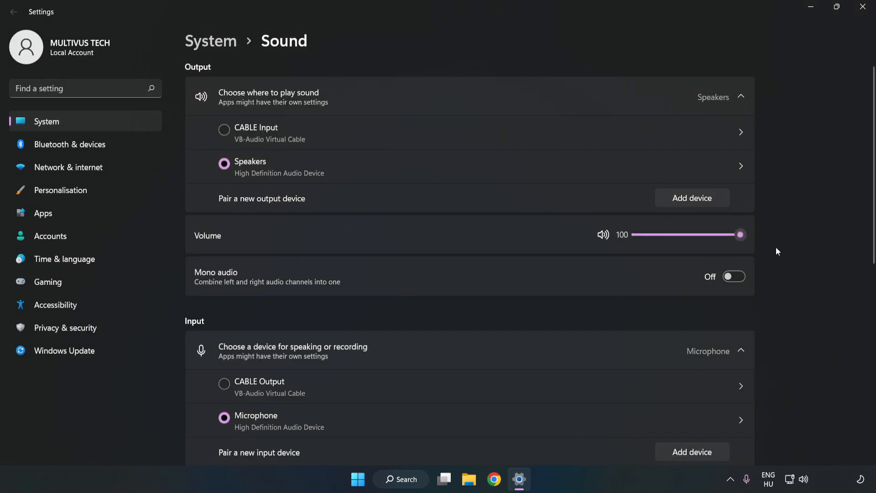
scroll("down", 3)
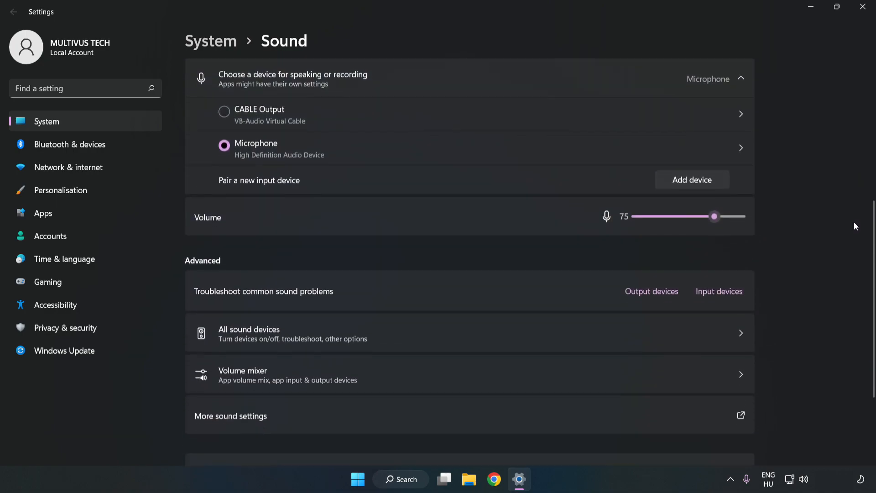
scroll("down", 3)
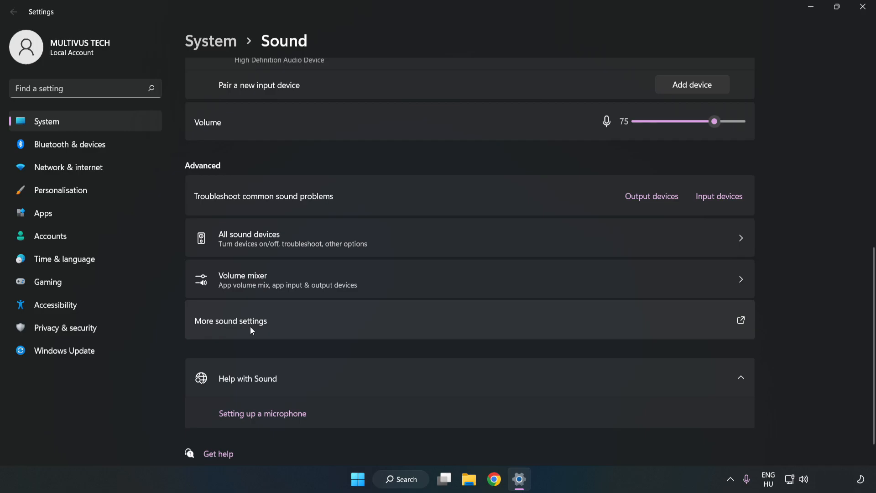
- Disable the CABLE Input playback device in More sound settings, leaving Speakers as default
left_click(230, 320)
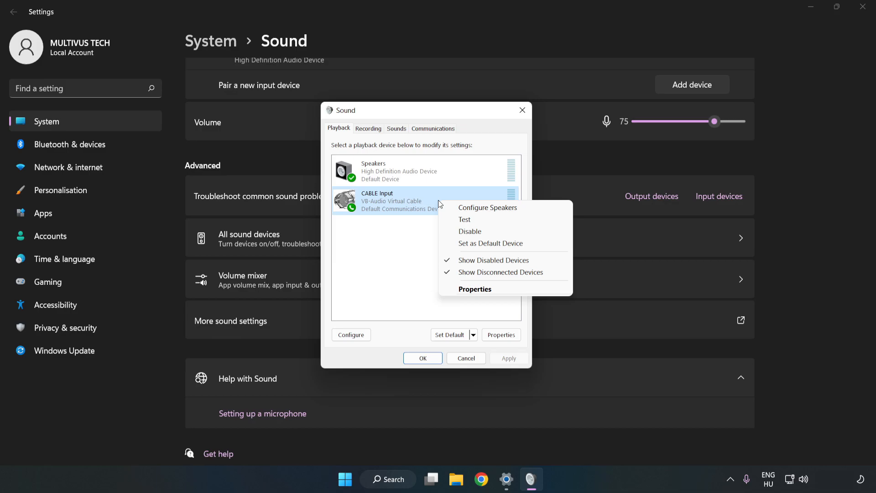
mouse_move(486, 231)
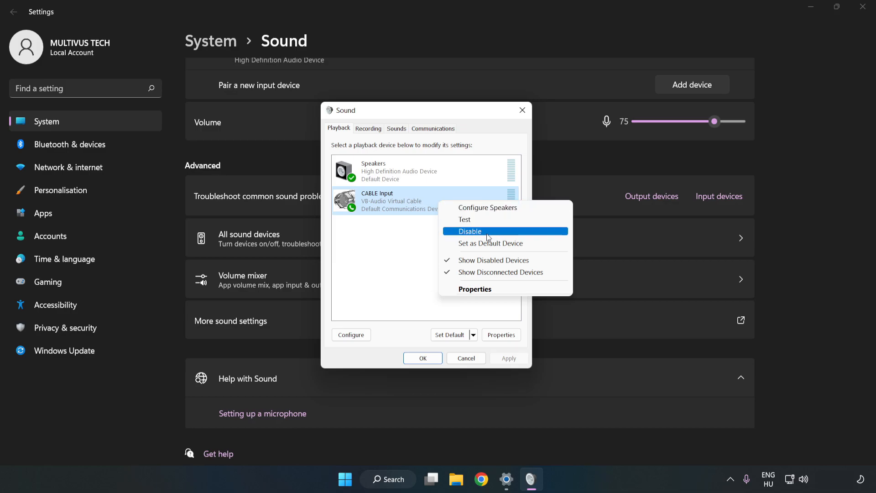
left_click(471, 231)
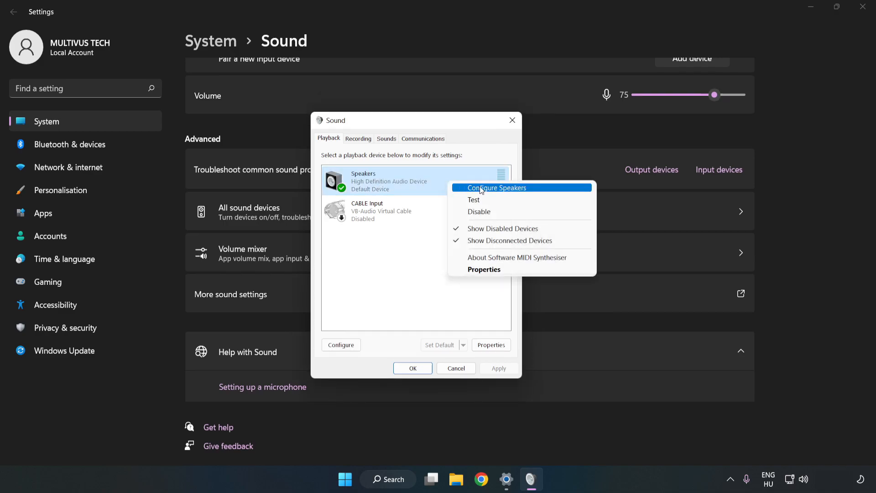
mouse_move(497, 191)
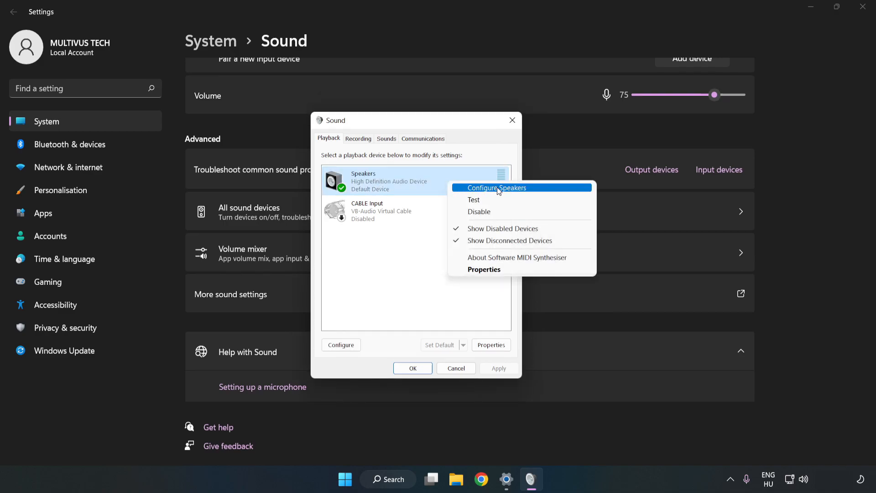
- Configure Speakers as 7.1 Surround, keeping every optional speaker ticked, and finish the wizard
left_click(496, 187)
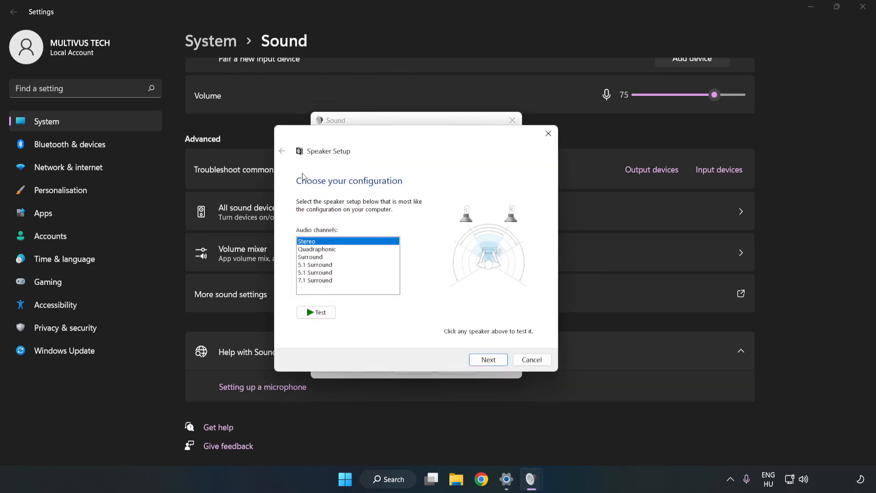
left_click(315, 280)
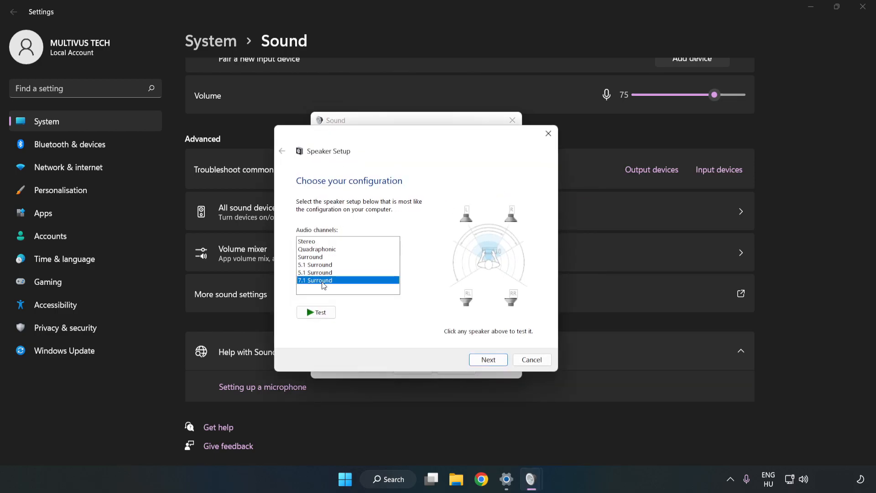
left_click(487, 360)
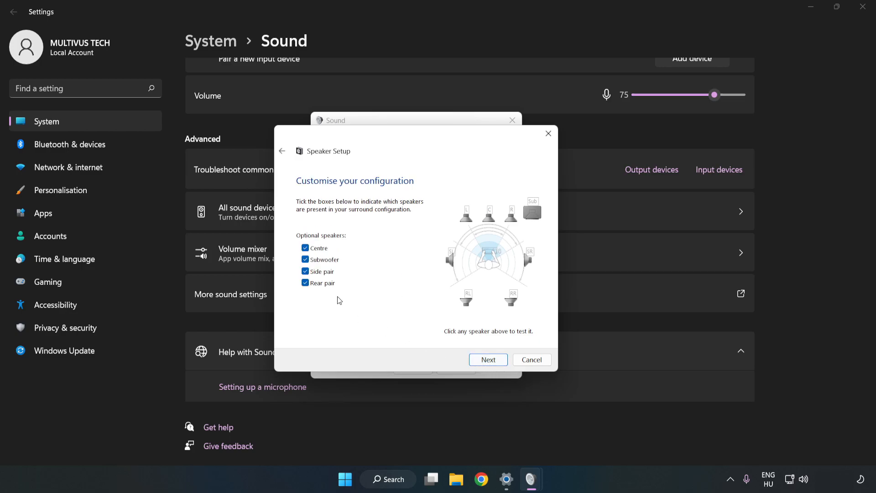
left_click(487, 360)
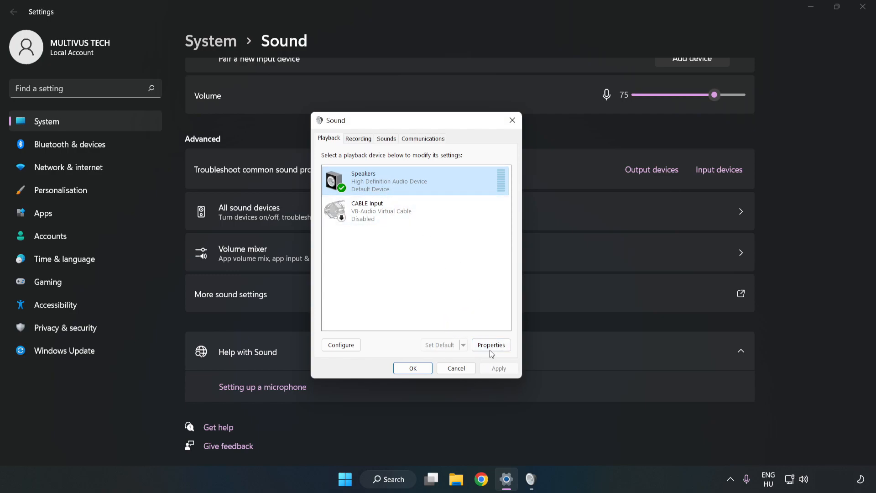
- Turn off all sound enhancements in the Speakers Properties
left_click(491, 345)
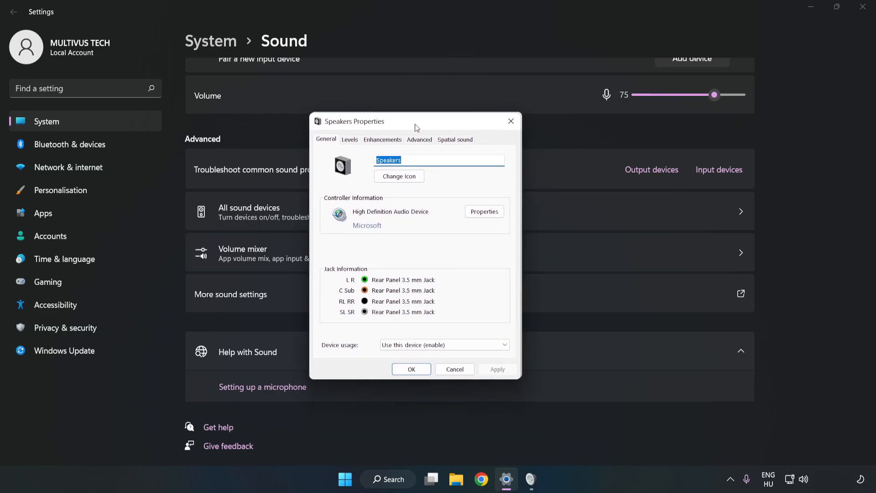
left_click(383, 138)
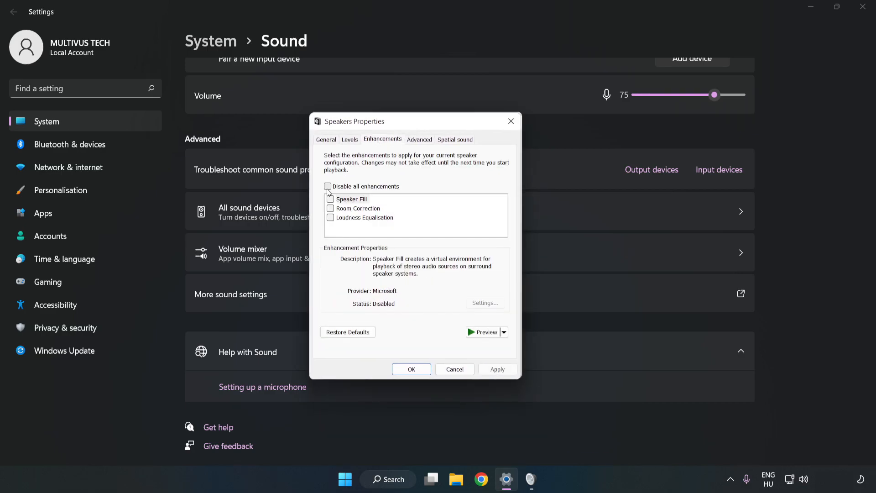
left_click(327, 186)
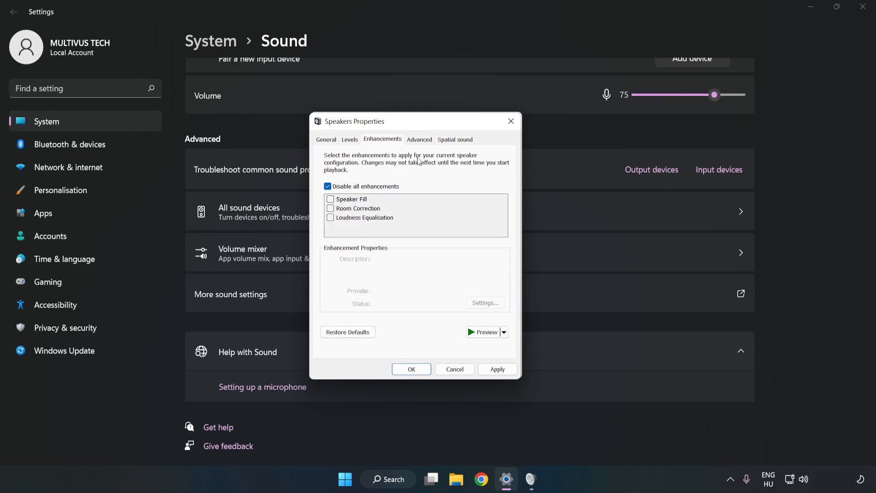
- Set the default format to 16 bit, 48000 Hz (DVD Quality), confirm, and close Sound and Settings
left_click(419, 139)
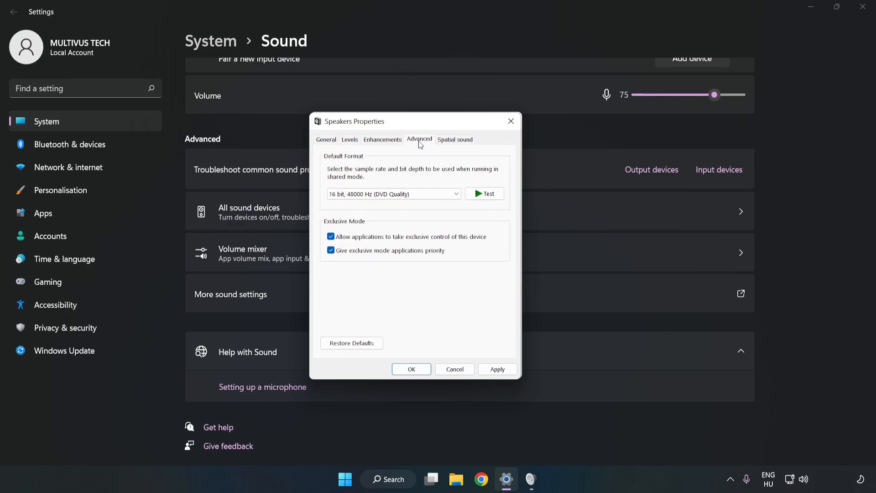
left_click(394, 194)
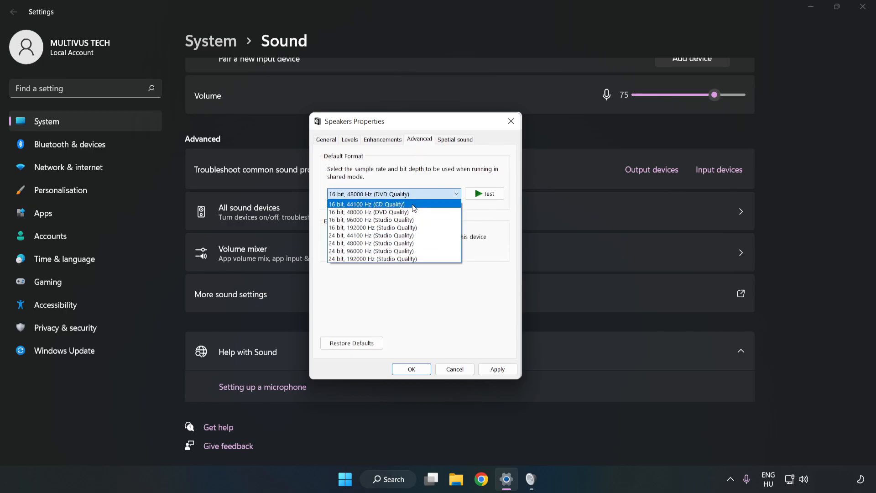
left_click(371, 212)
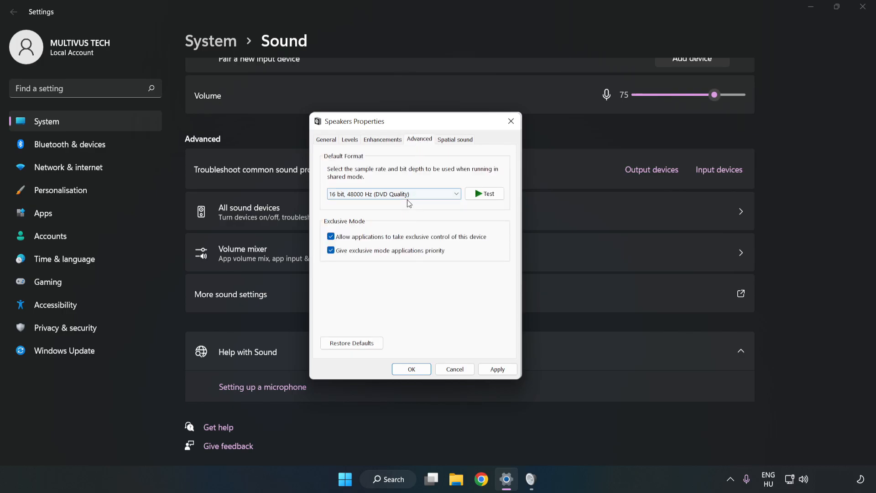
left_click(497, 368)
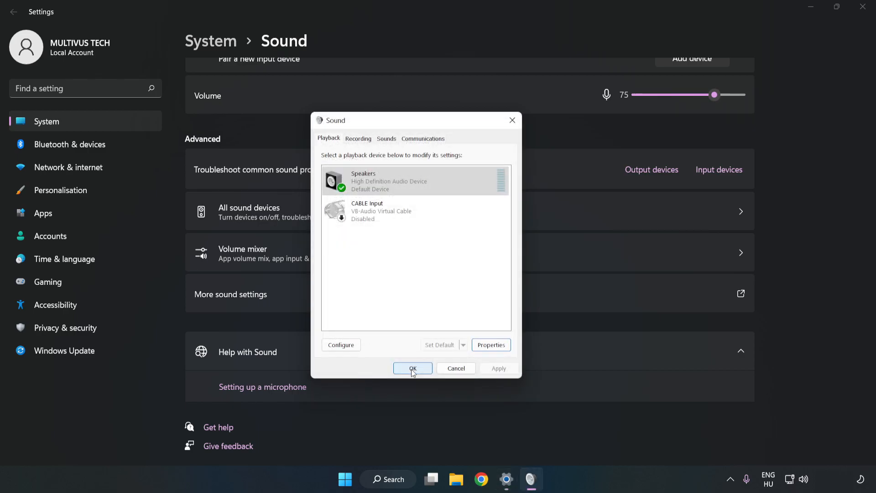
left_click(412, 368)
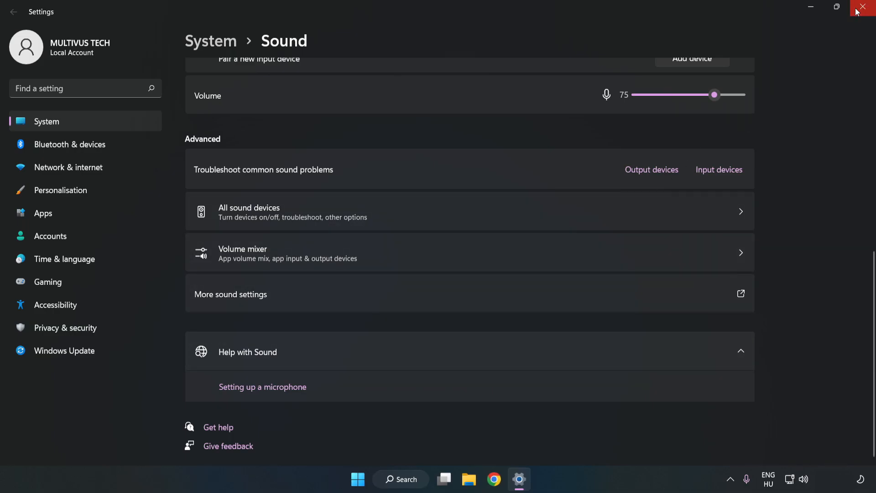
left_click(863, 7)
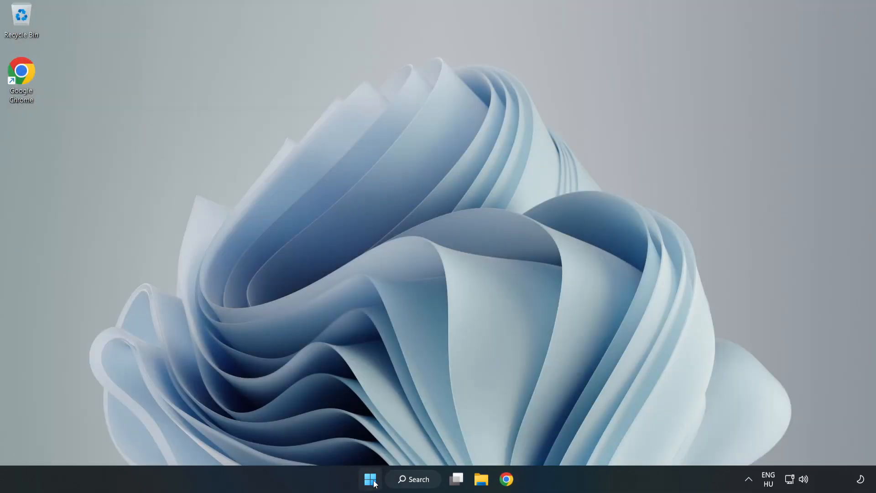
- Search the taskbar for 'device mag' to surface Device Manager as the best match
left_click(369, 479)
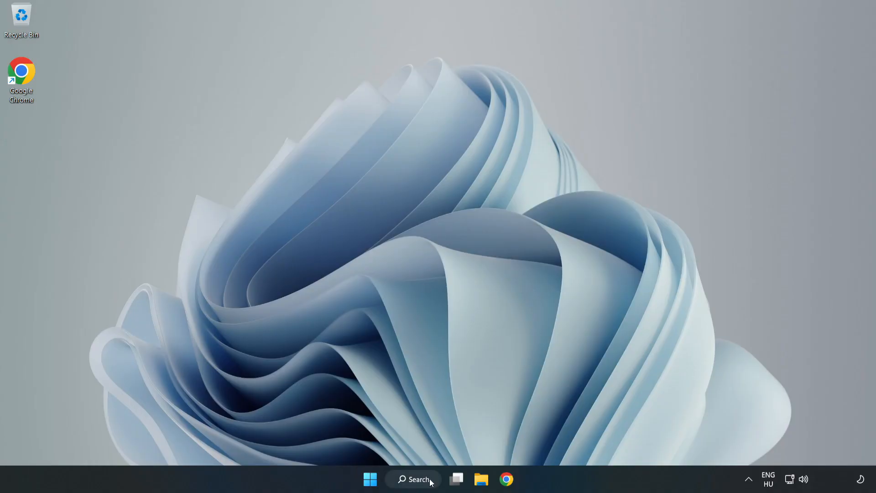
left_click(412, 479)
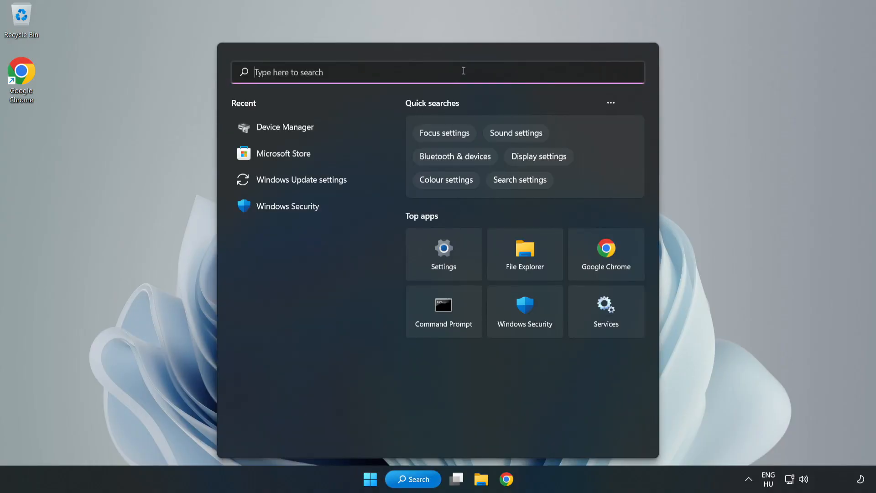
type("device mag")
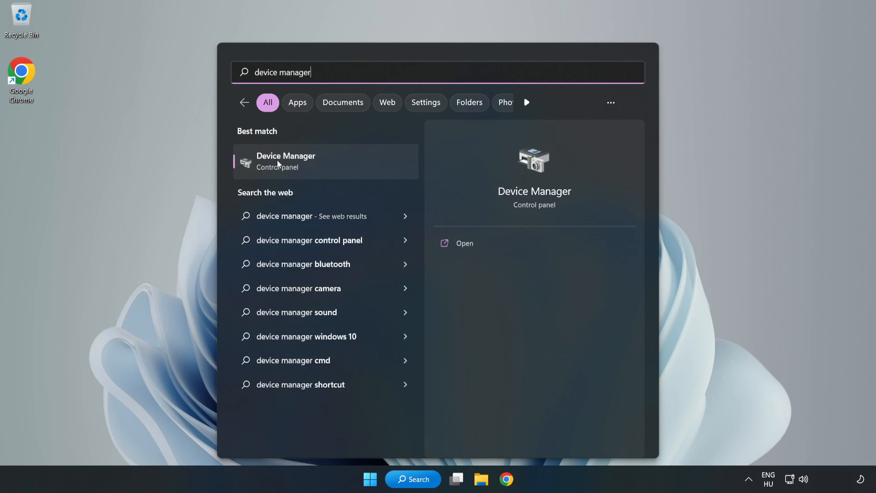
mouse_move(340, 164)
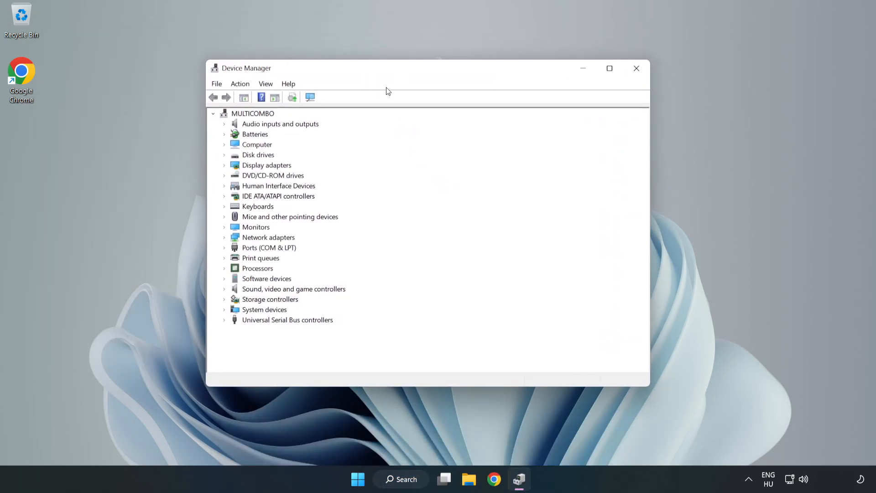
- Start Update driver on High Definition Audio Device under Sound, video and game controllers
left_click(293, 289)
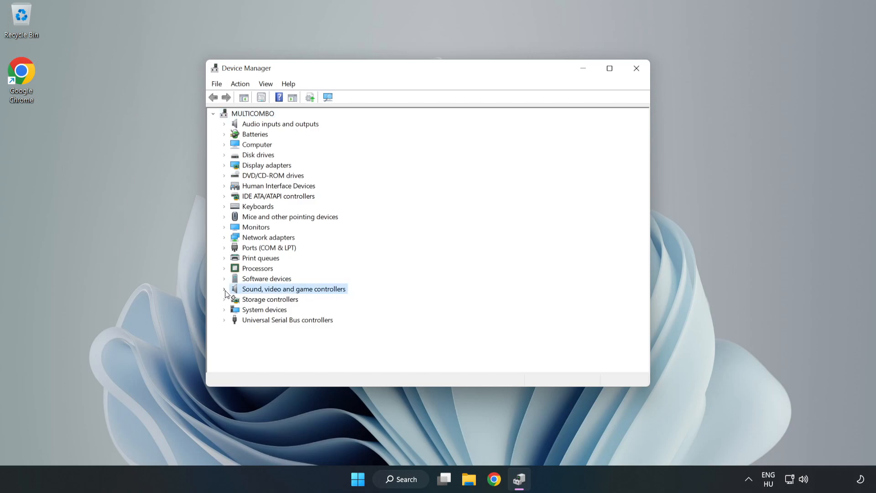
left_click(224, 290)
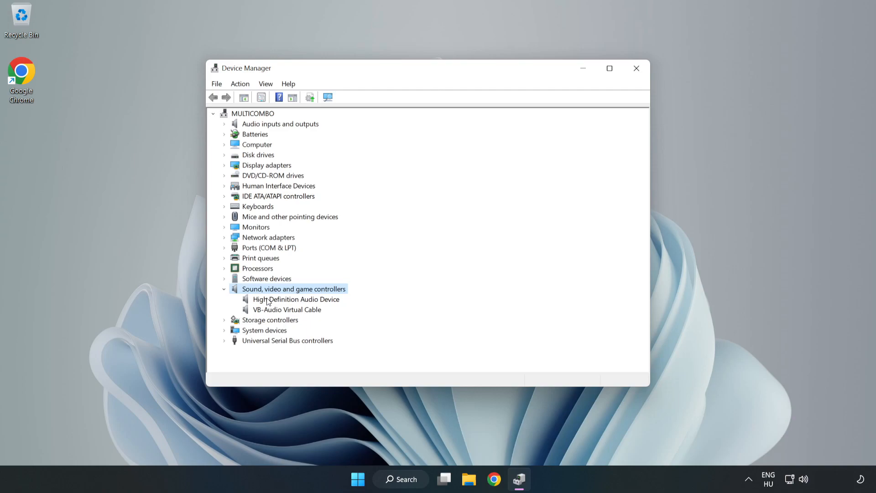
left_click(296, 299)
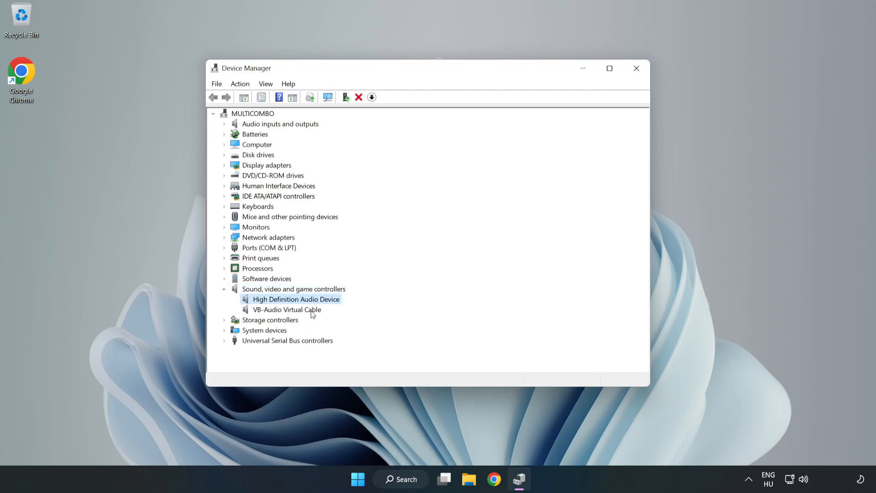
right_click(295, 300)
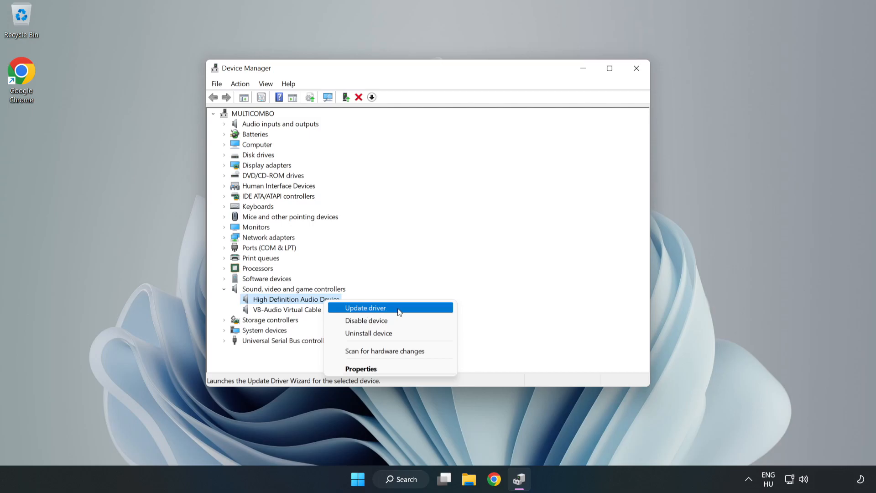
left_click(365, 307)
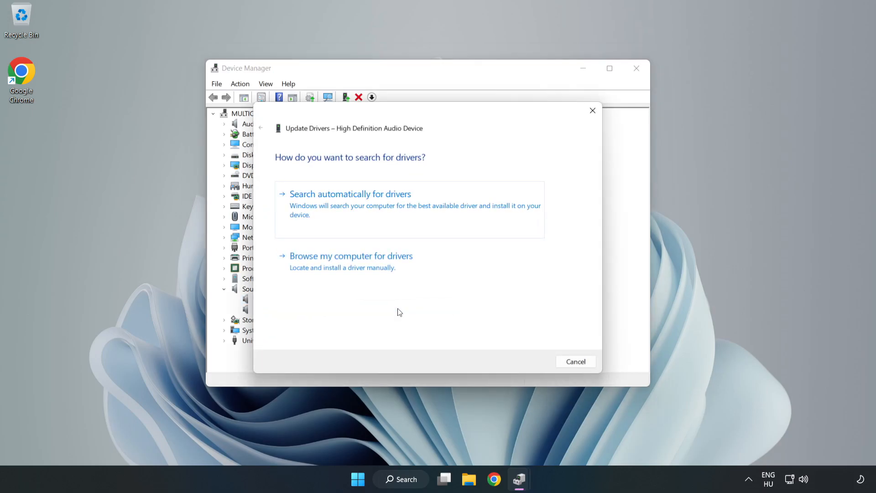
mouse_move(314, 205)
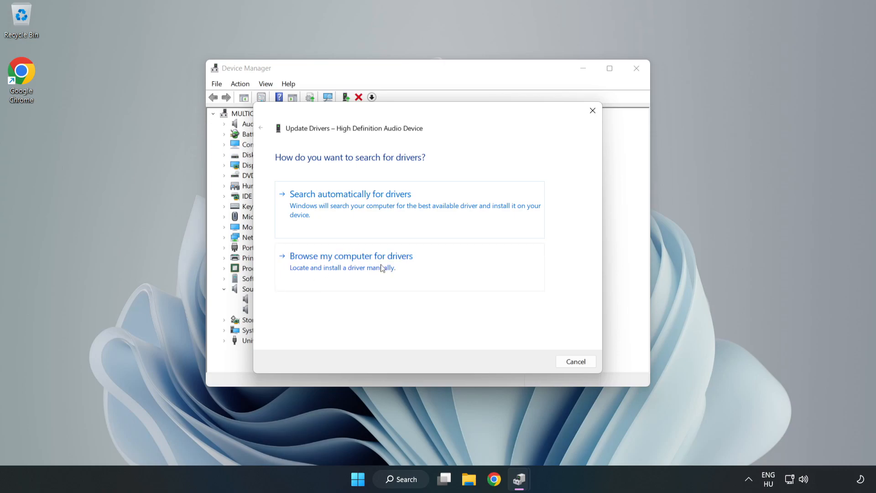
- Reinstall the High Definition Audio Device driver from the local list, accepting the compatibility warning
left_click(351, 256)
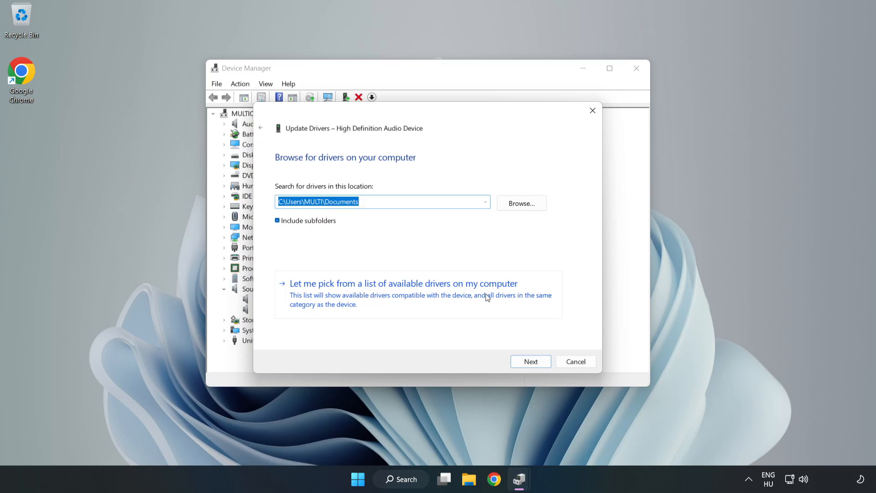
mouse_move(457, 301)
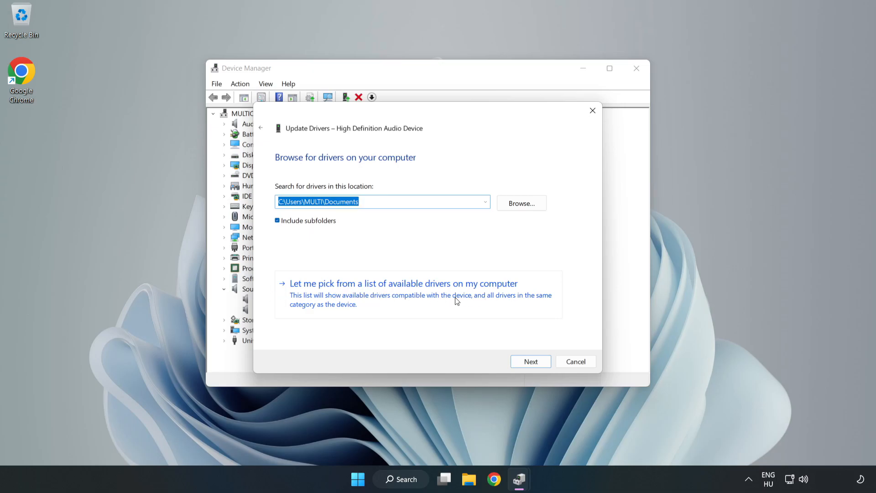
left_click(402, 283)
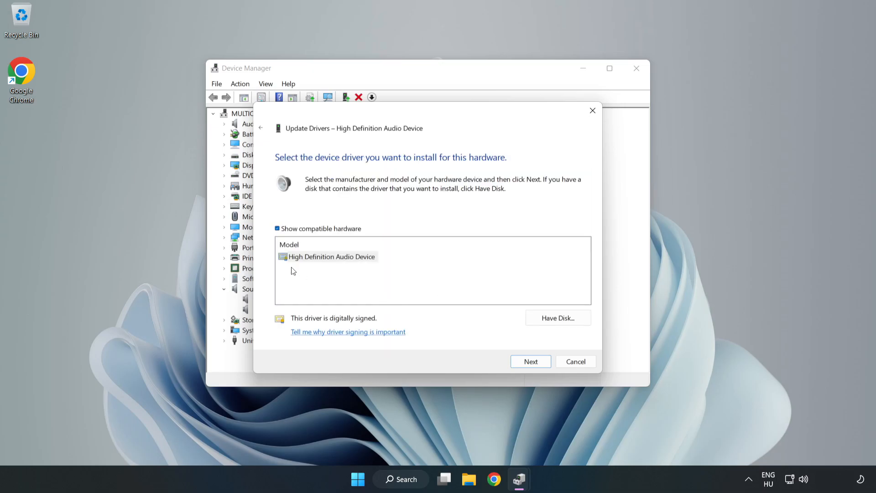
left_click(330, 257)
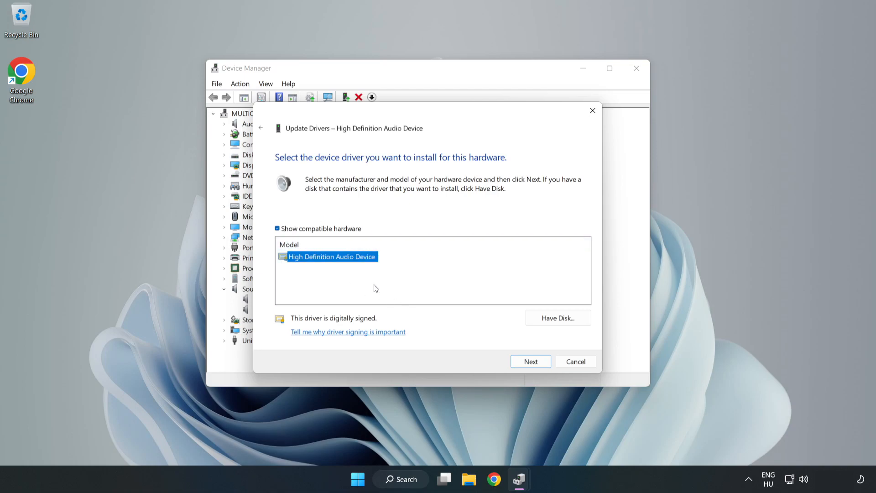
left_click(529, 361)
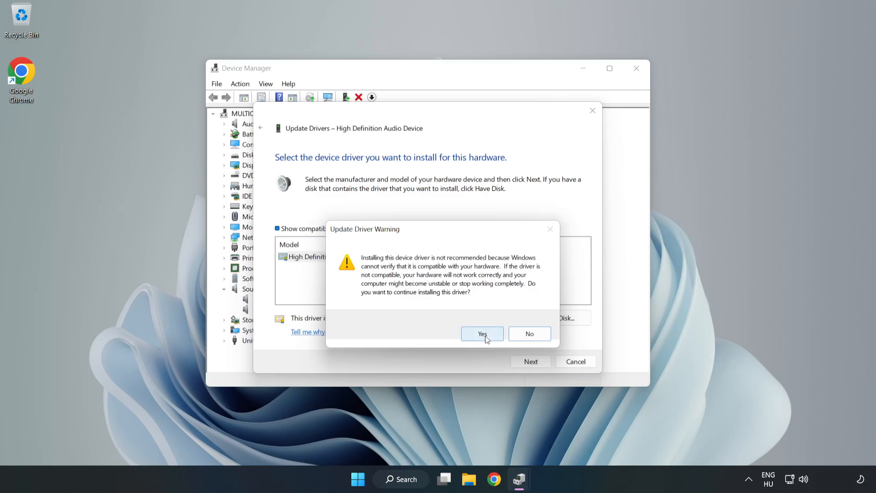
left_click(482, 334)
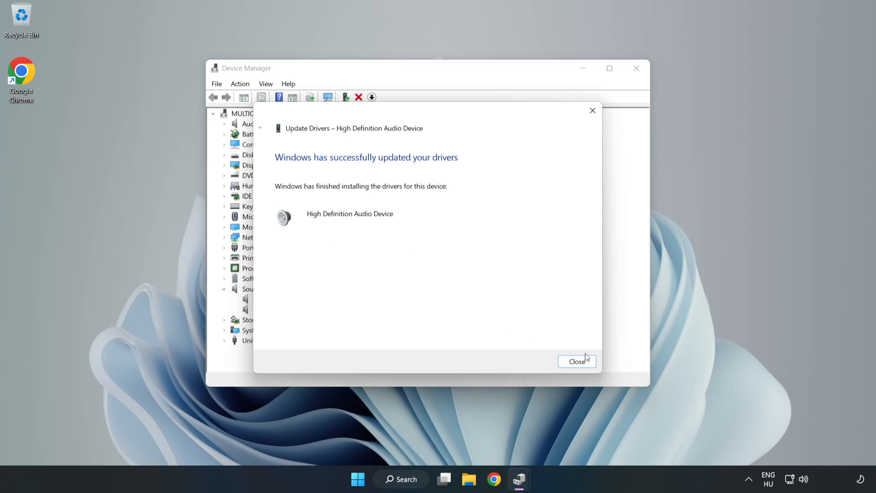
left_click(577, 361)
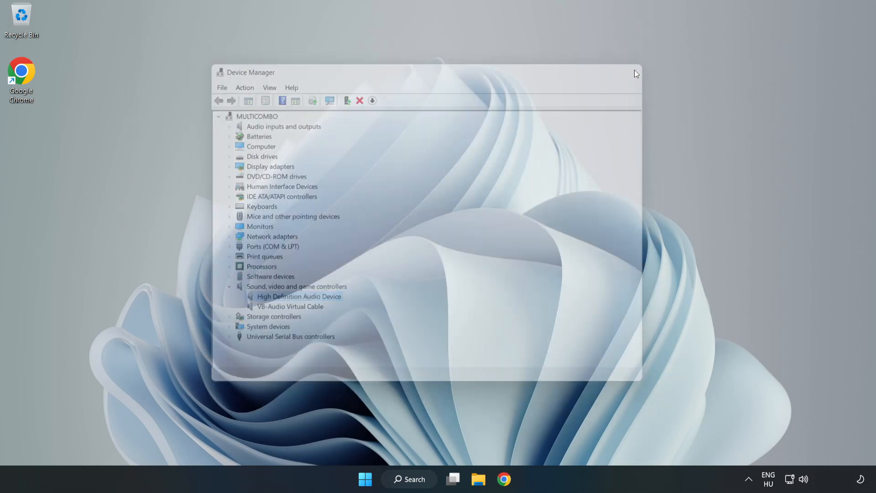
left_click(365, 479)
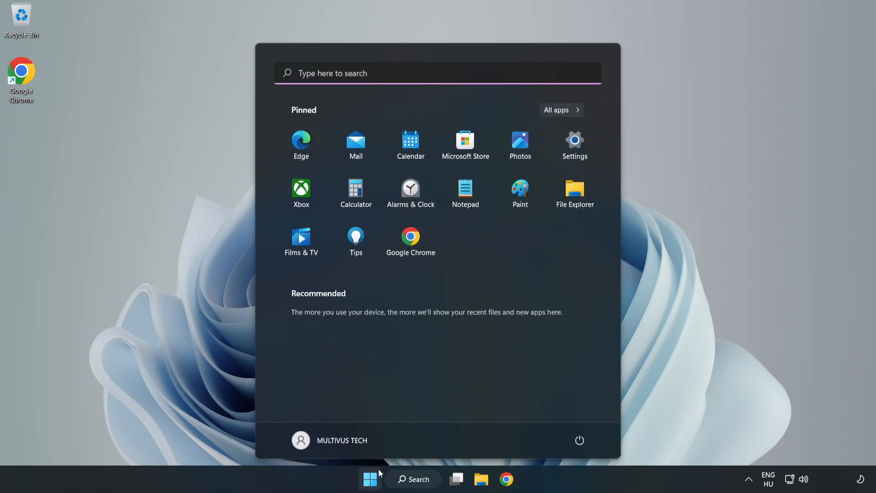
left_click(580, 439)
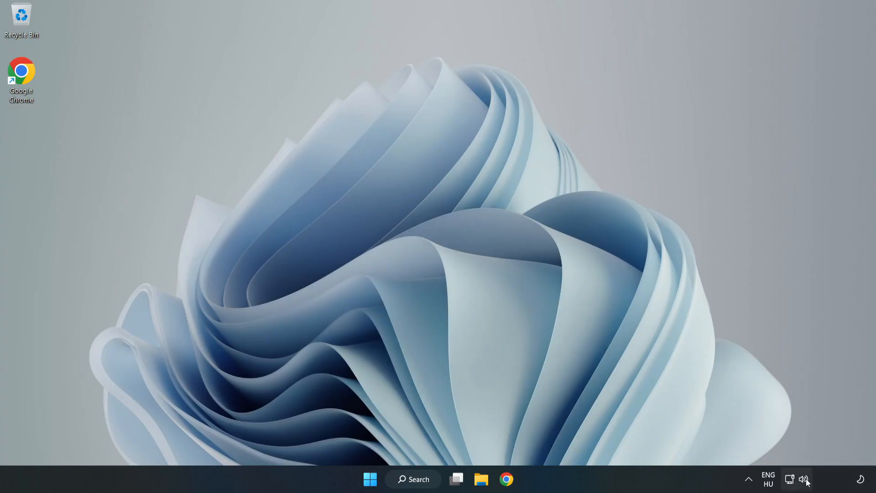
- Launch Troubleshoot sound problems from the speaker tray icon so Playing Audio starts detecting
right_click(805, 479)
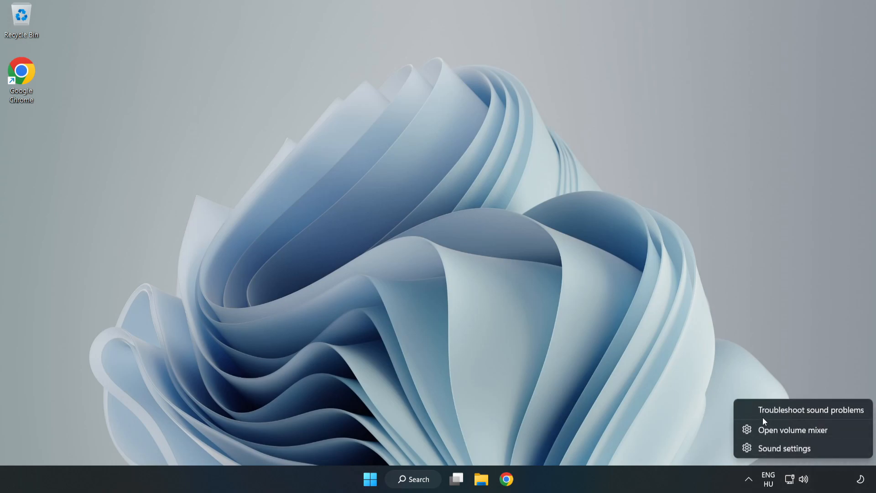
left_click(811, 410)
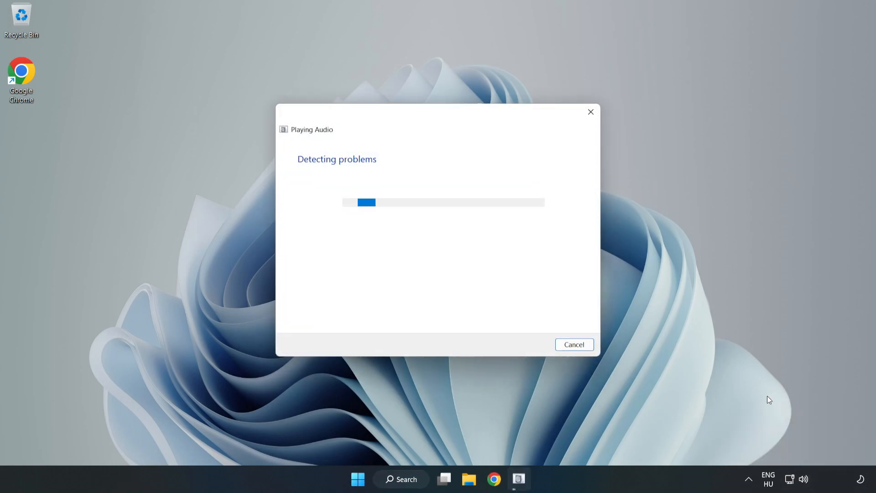
mouse_move(531, 291)
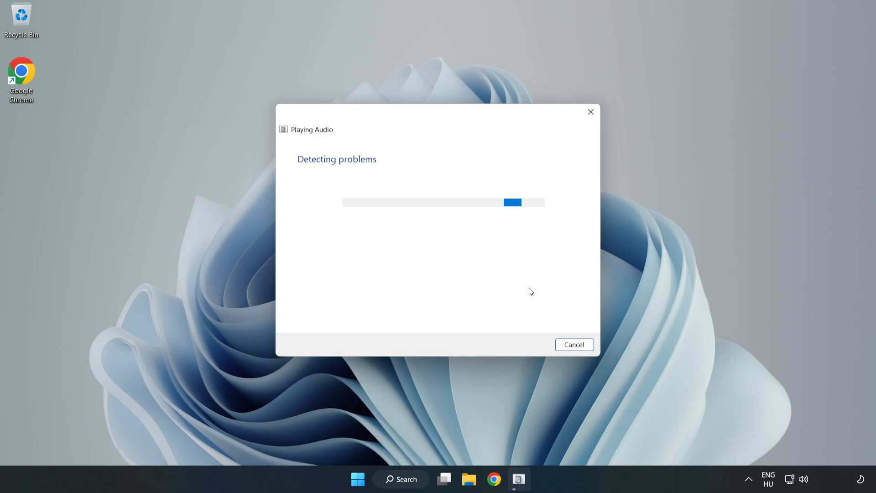